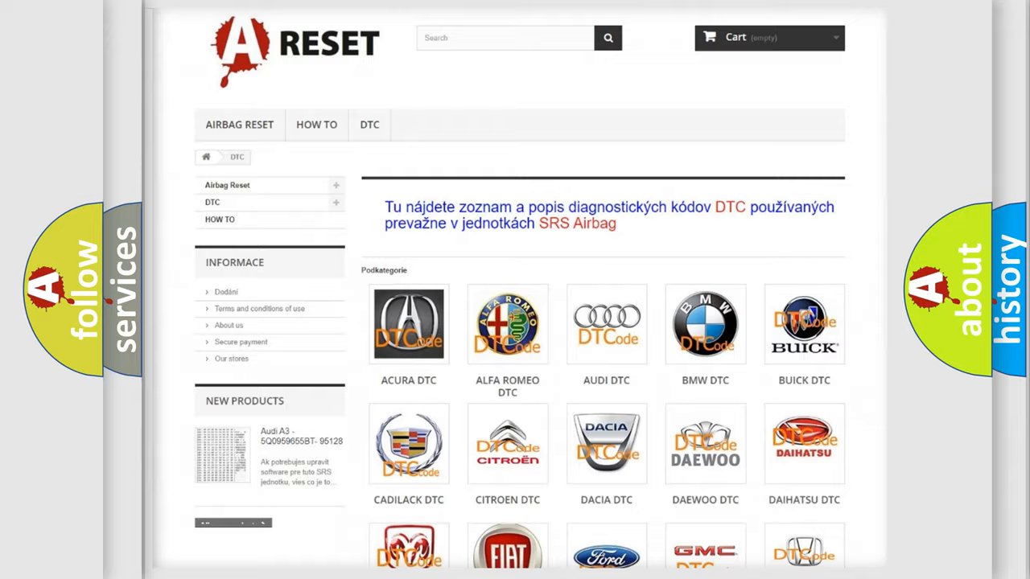
Choose Jeep from the car-brand DTC catalogue to load its trouble-code list.
scroll("down", 3)
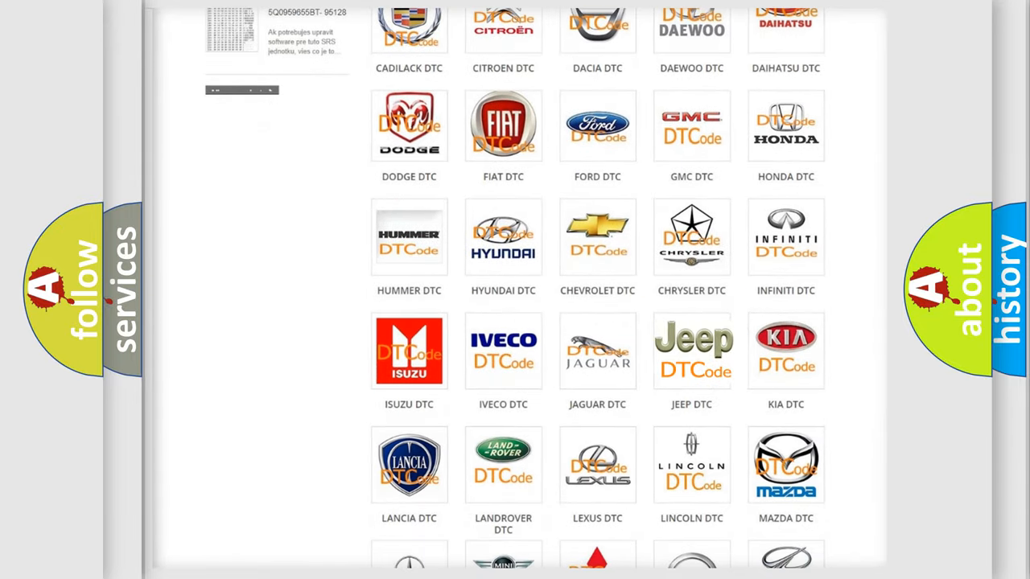
left_click(692, 351)
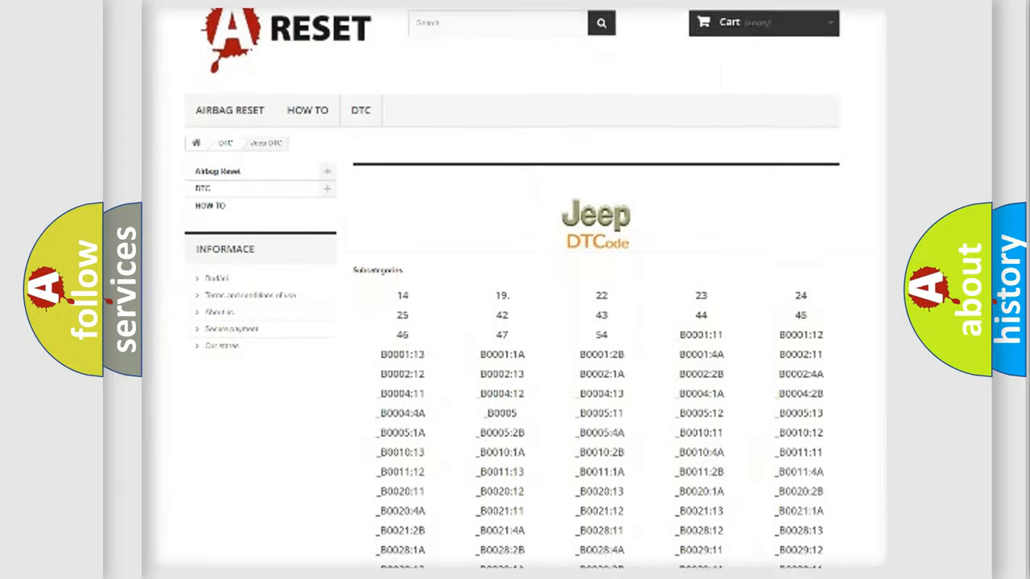
Show code B1291:92 with its definition, description and EBCM internal malfunction cause.
scroll("down", 3)
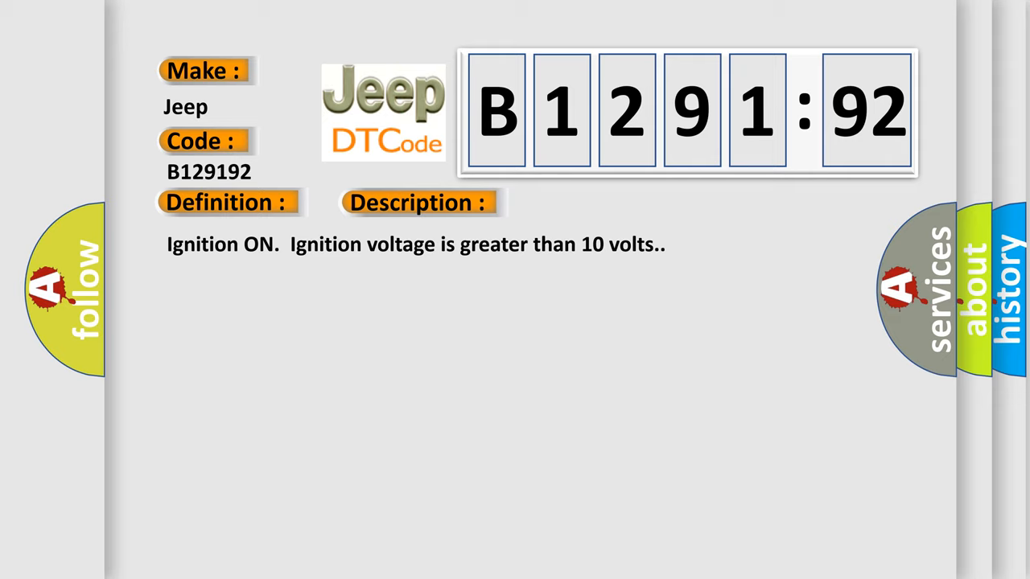
left_click(592, 203)
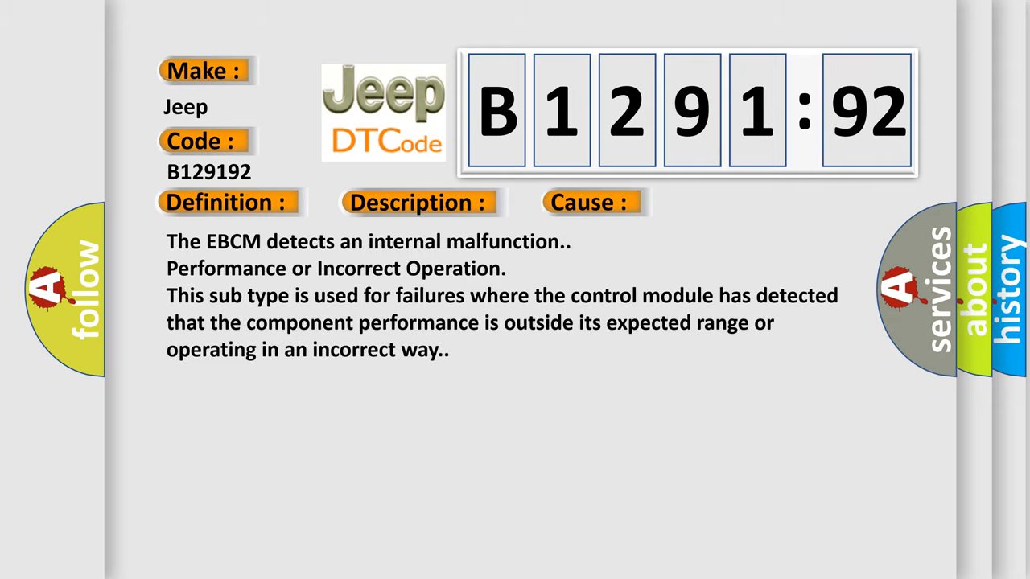